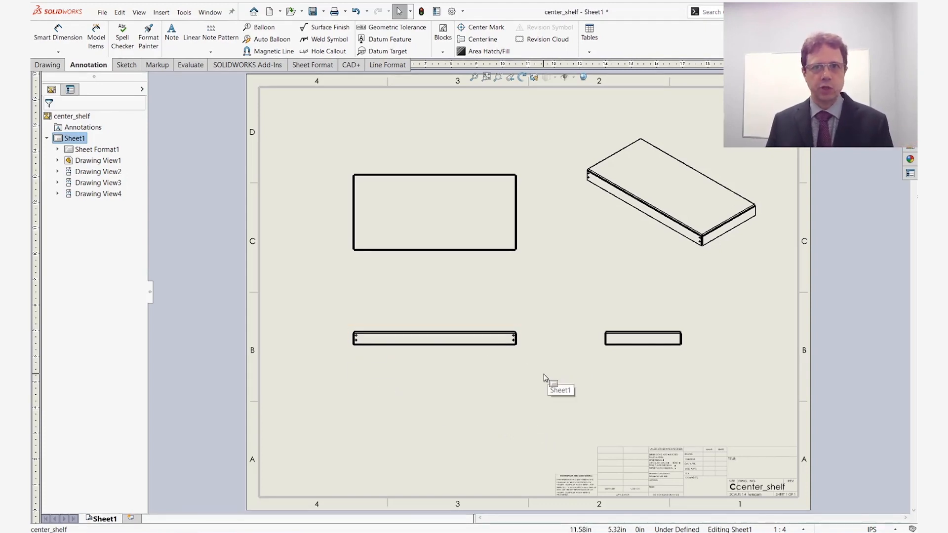
mouse_move(359, 345)
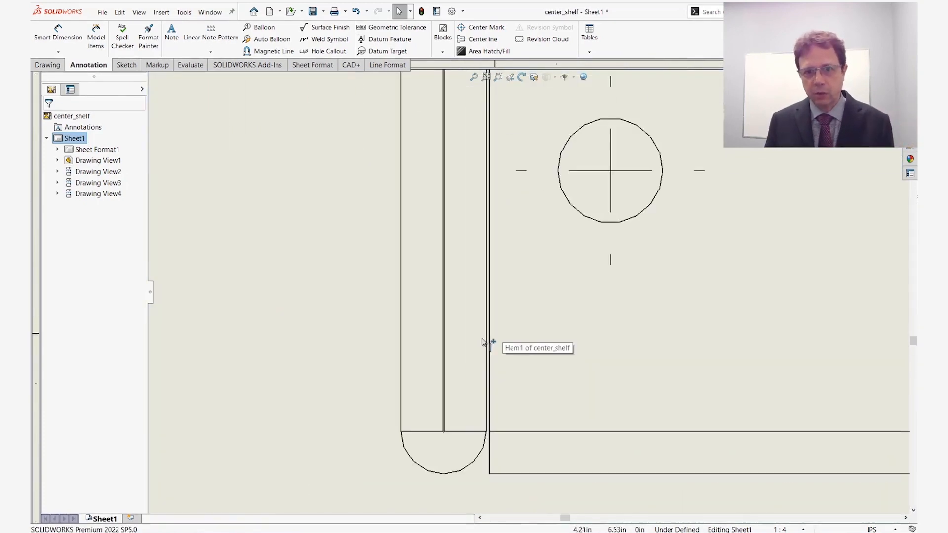
mouse_move(338, 342)
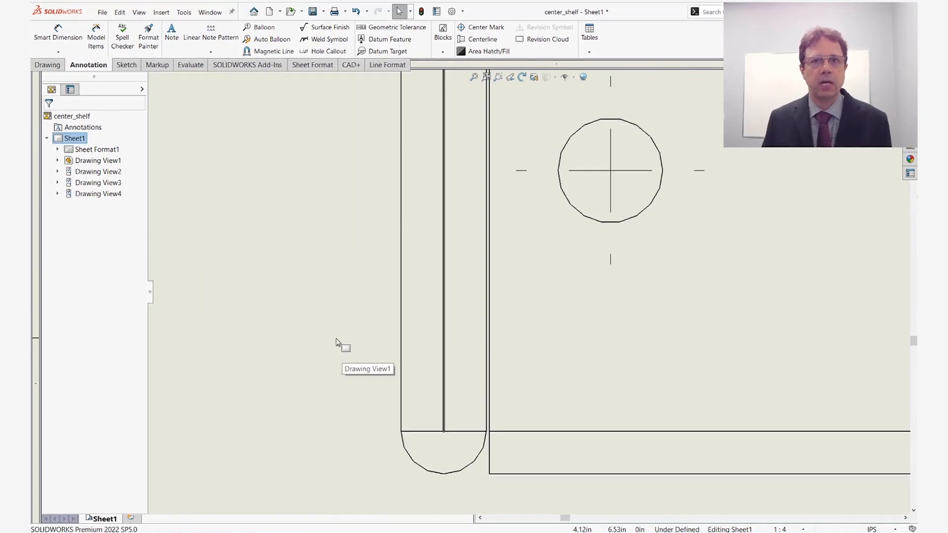
Begin a dimension on the shelf hem edge, then discard the unfinished dimension.
right_click(337, 342)
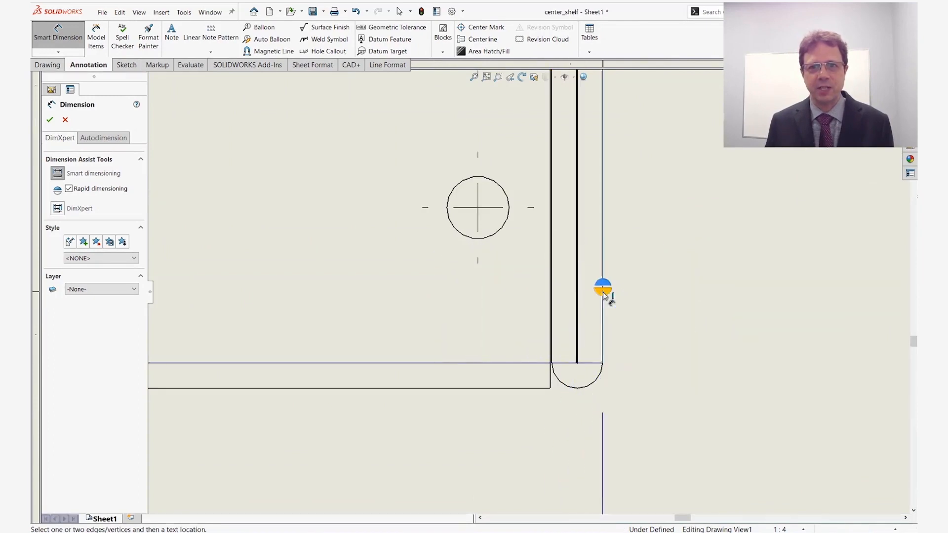
click(602, 285)
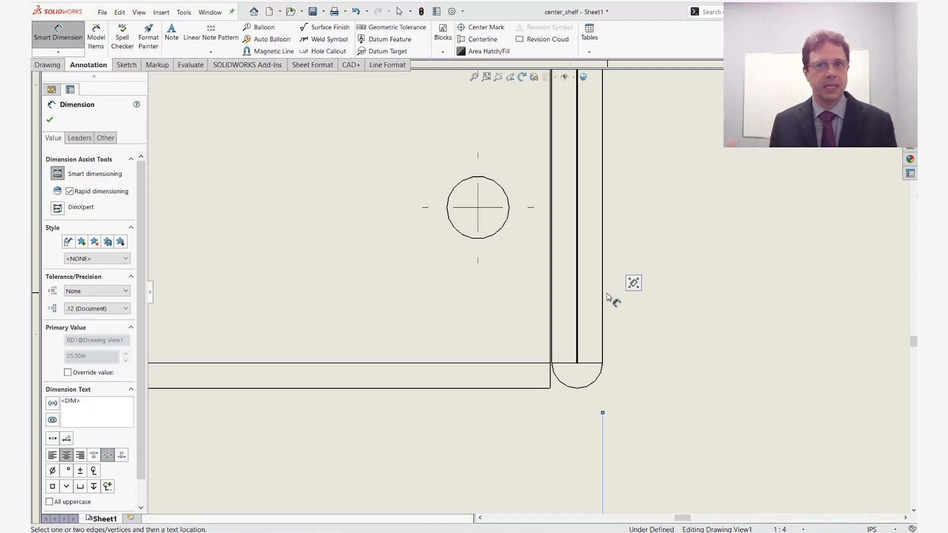
key(Escape)
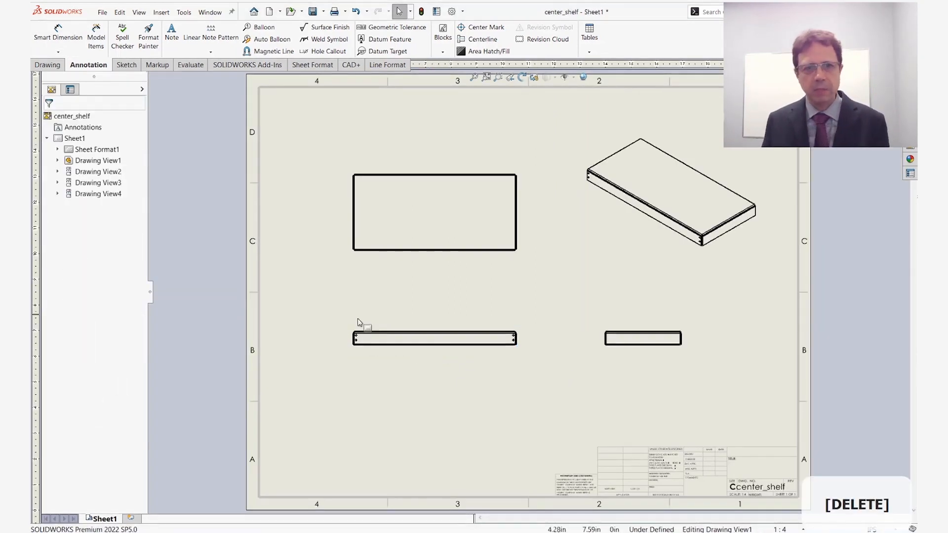
Zoom to the shelf's front drawing view so it fills the screen.
click(434, 337)
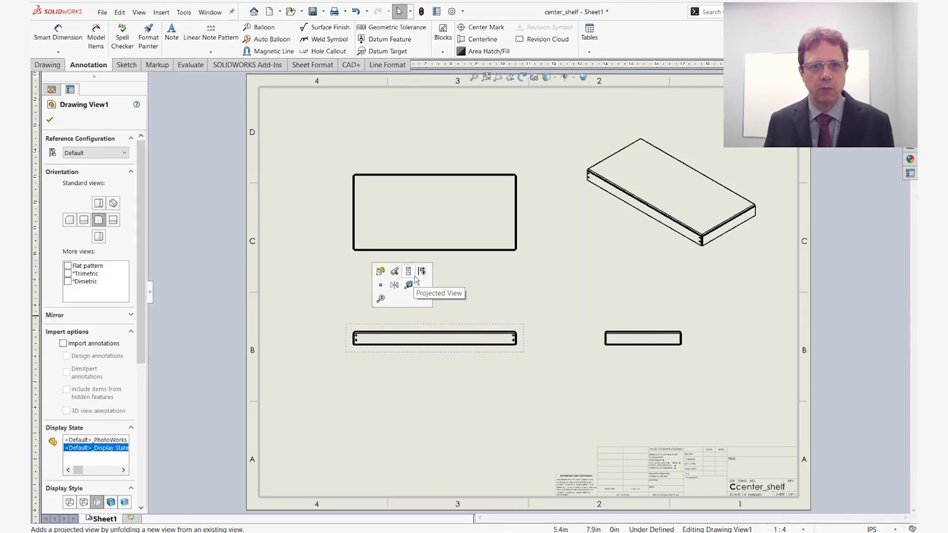
mouse_move(381, 299)
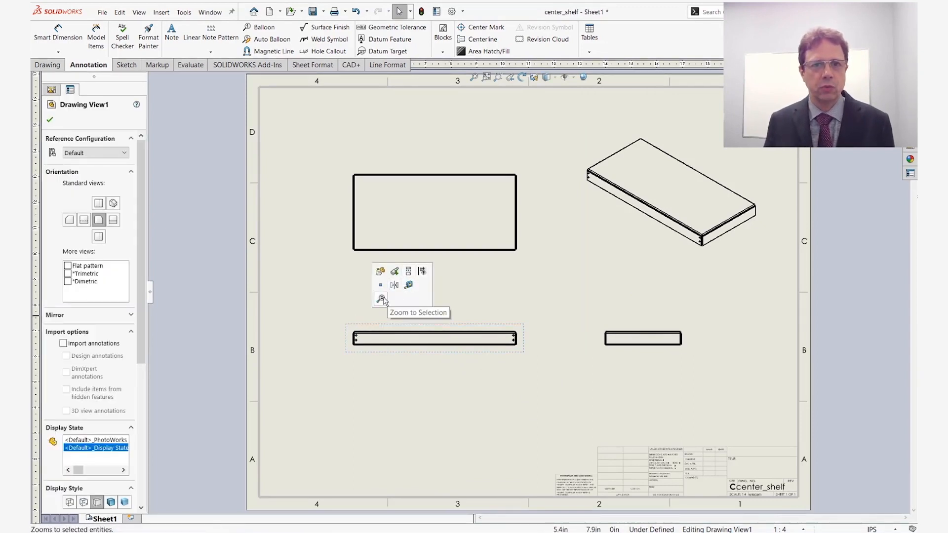
click(382, 299)
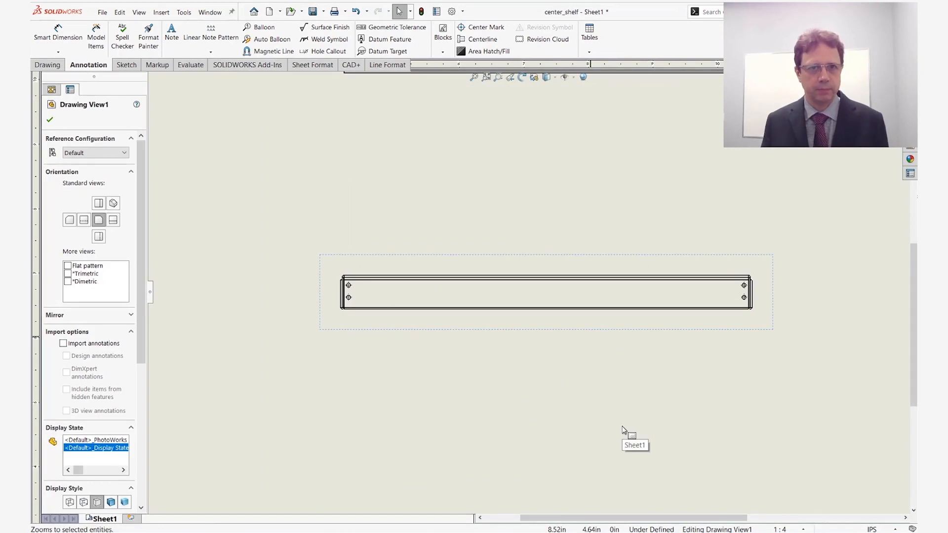
mouse_move(355, 356)
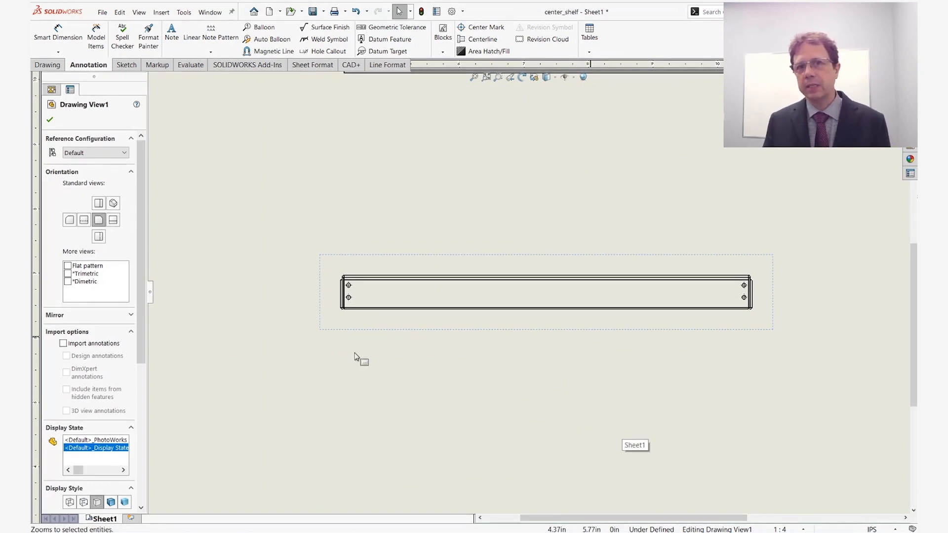
mouse_move(379, 369)
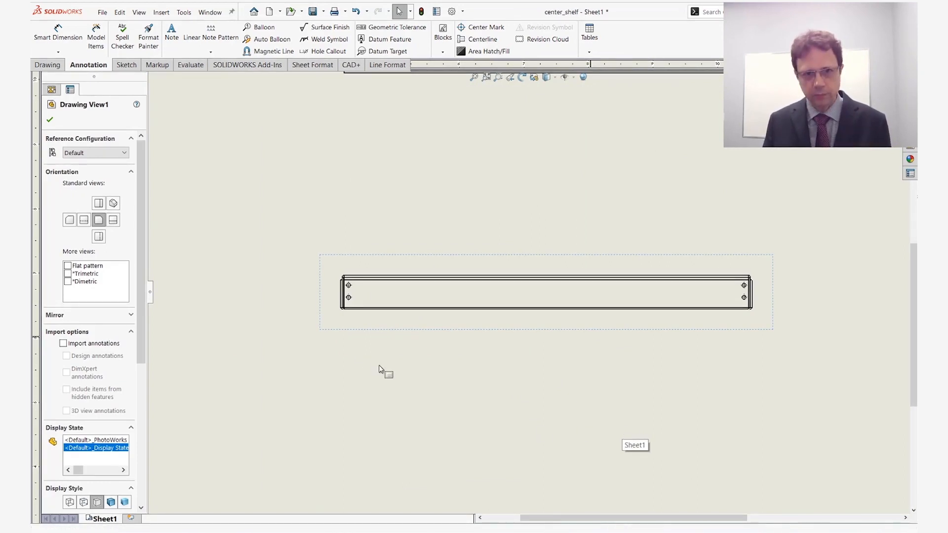
click(57, 33)
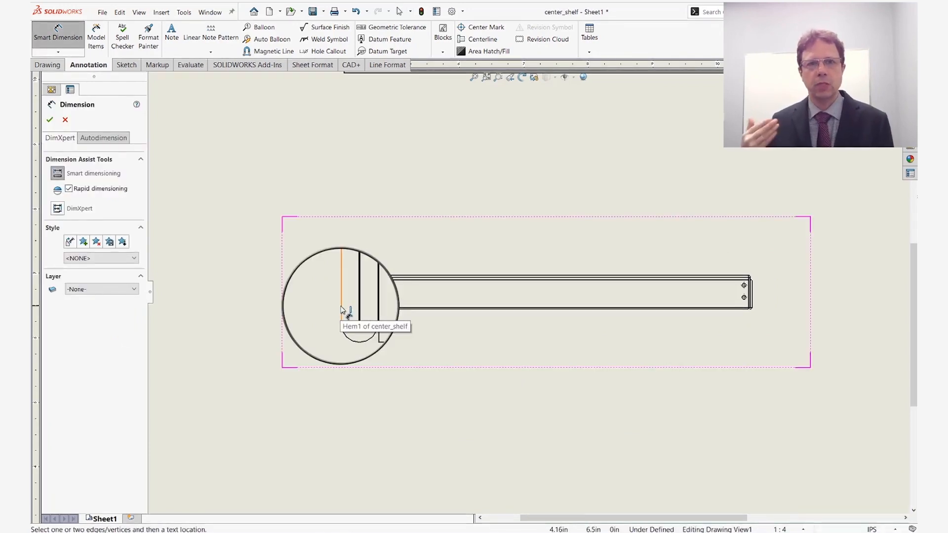
Bring up the Magnifying Glass (G) over the shelf's left edge for precise picking.
key(g)
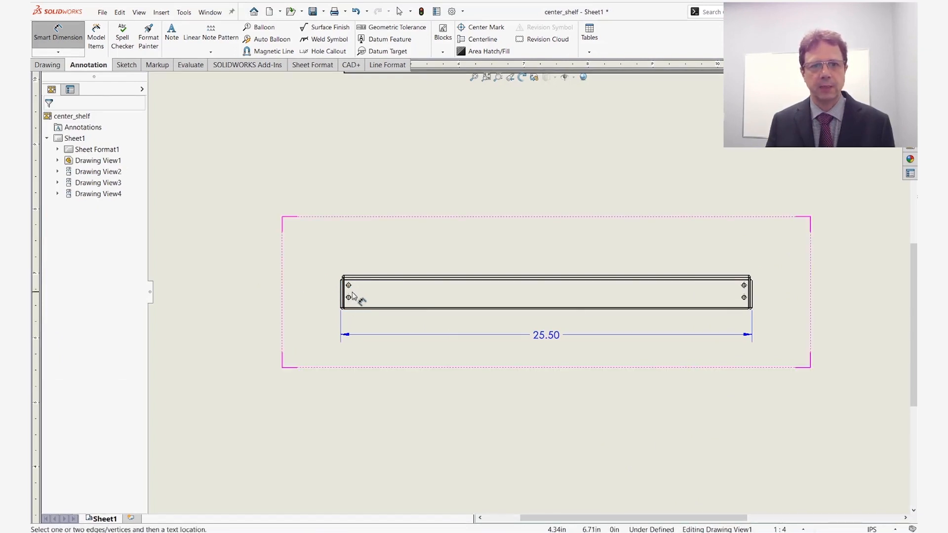
mouse_move(349, 285)
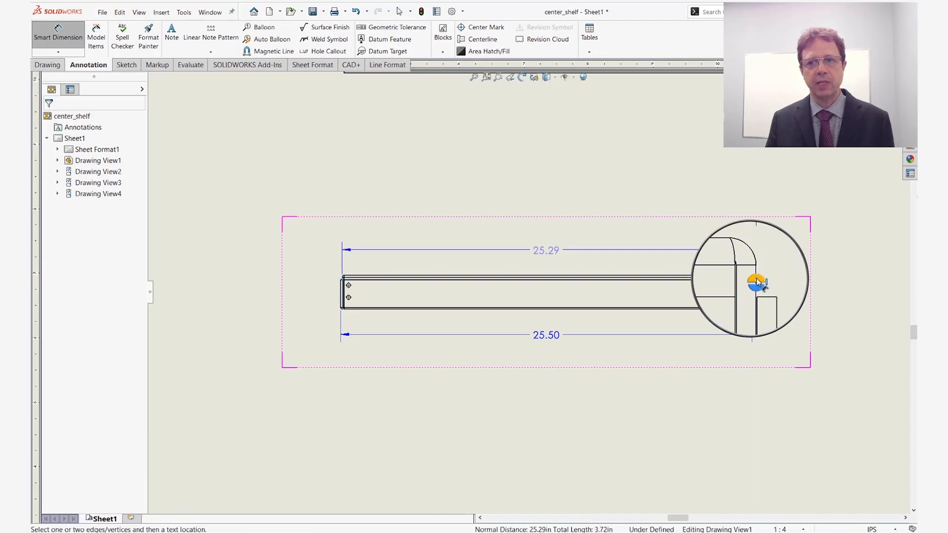
Pick the inner right hem edge to place the 25.29 dimension above the view.
click(544, 250)
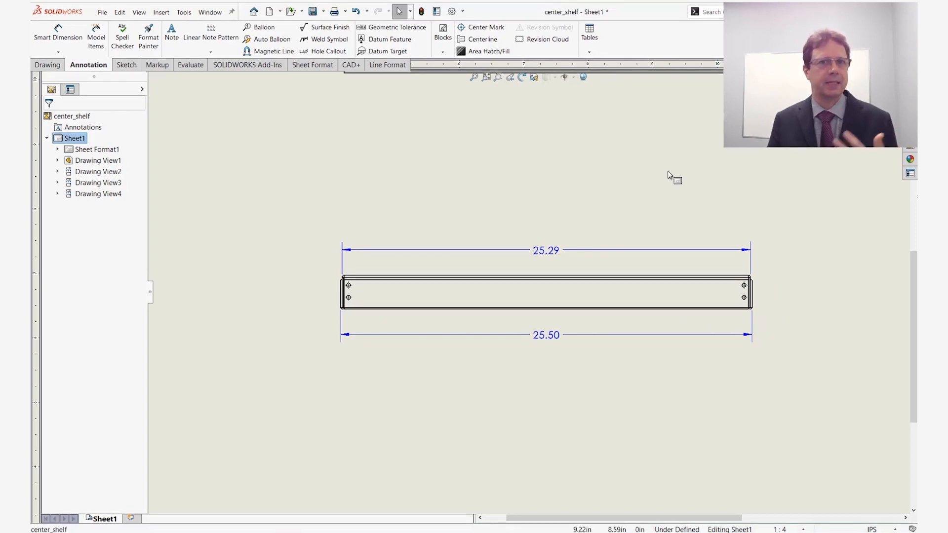
key(ctrl)
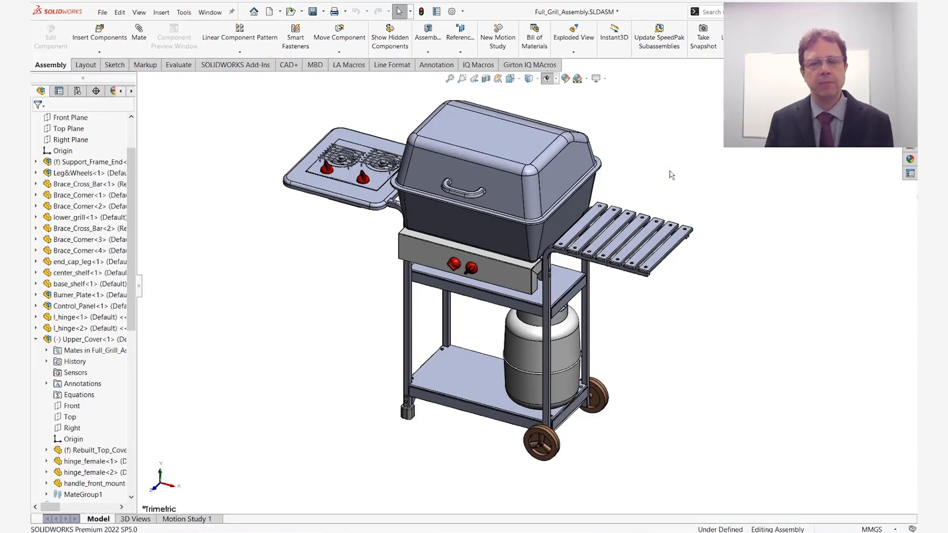
mouse_move(563, 160)
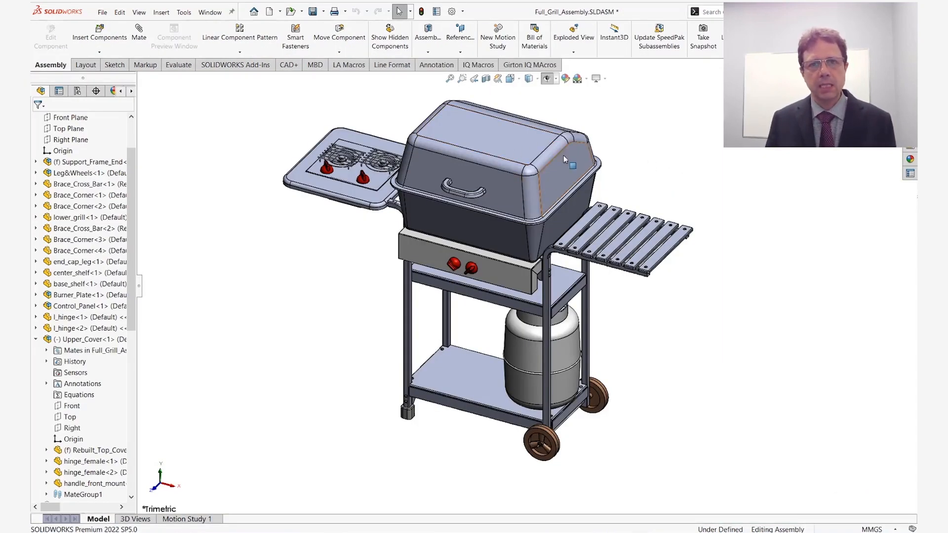
mouse_move(512, 146)
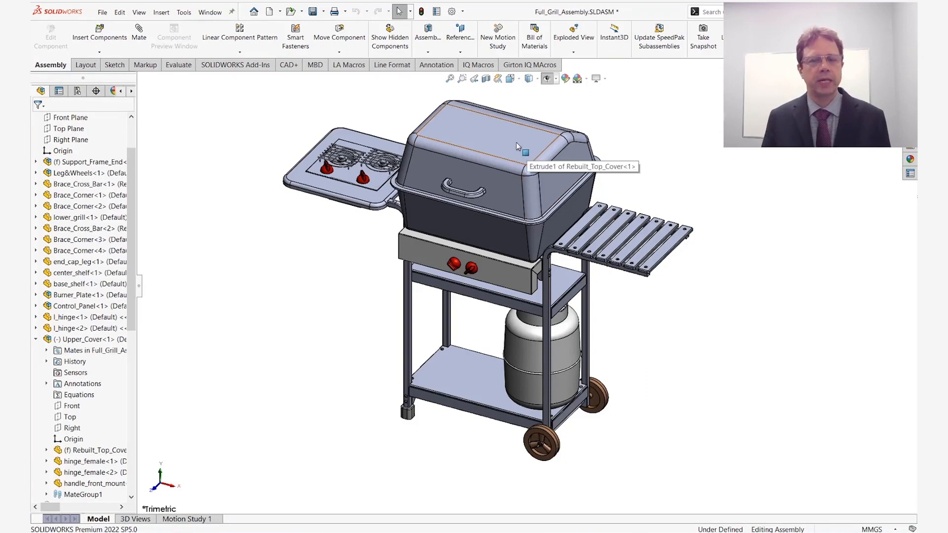
mouse_move(531, 175)
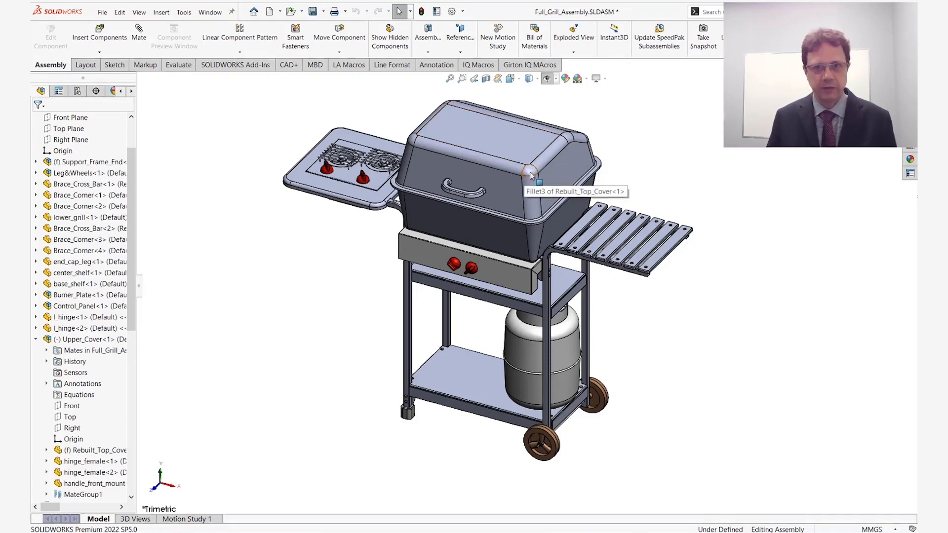
Magnify the lid area of Full_Grill_Assembly with the Magnifying Glass.
key(g)
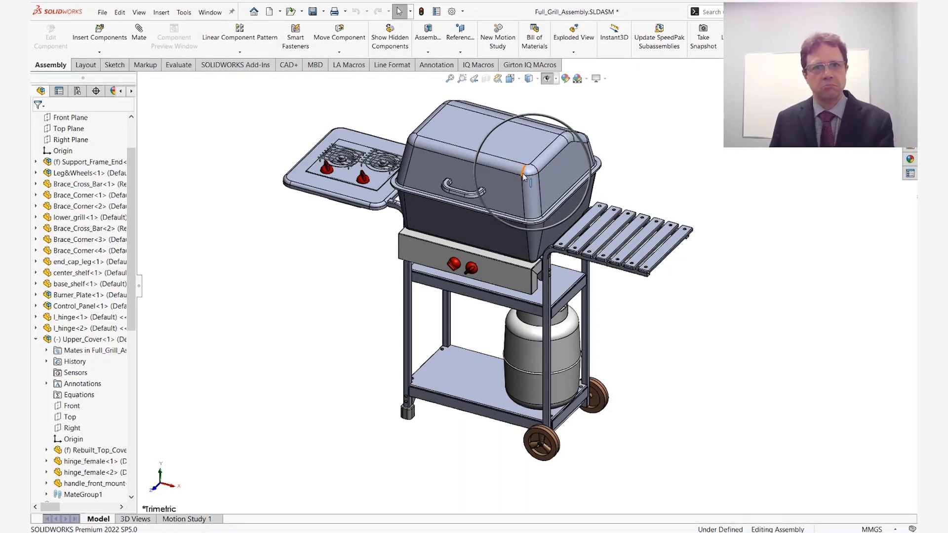
mouse_move(523, 177)
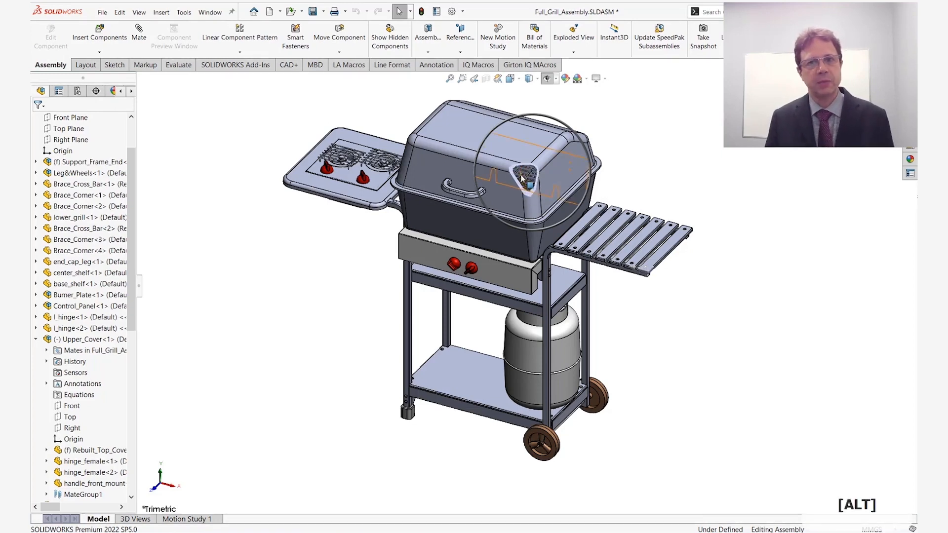
mouse_move(523, 178)
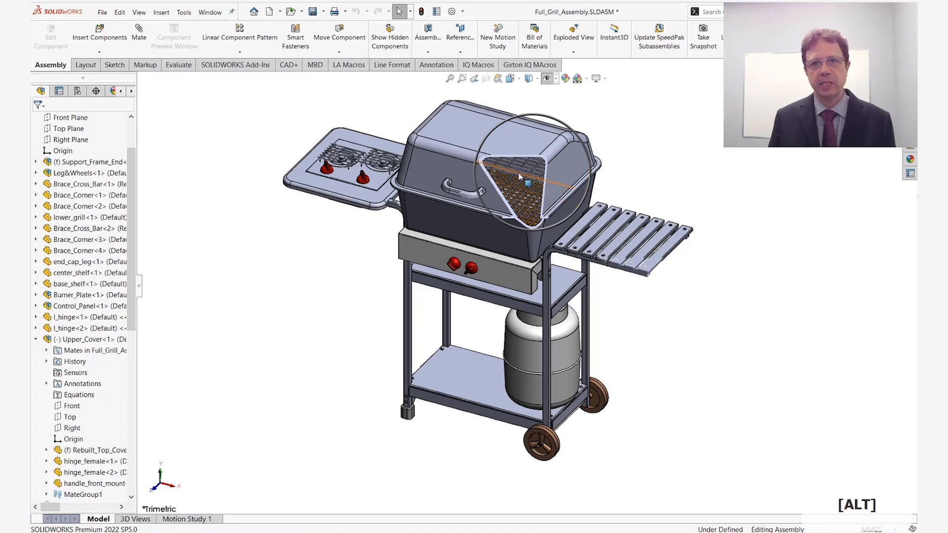
mouse_move(517, 177)
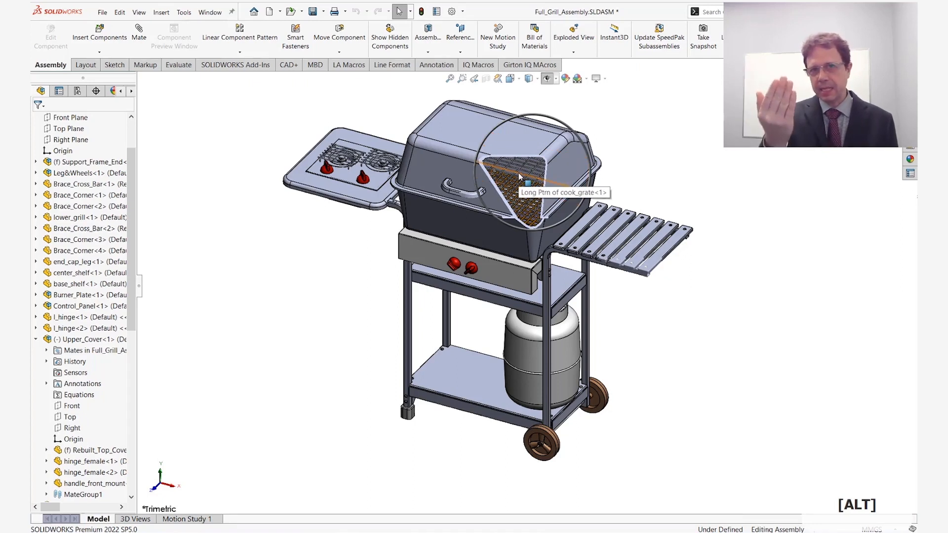